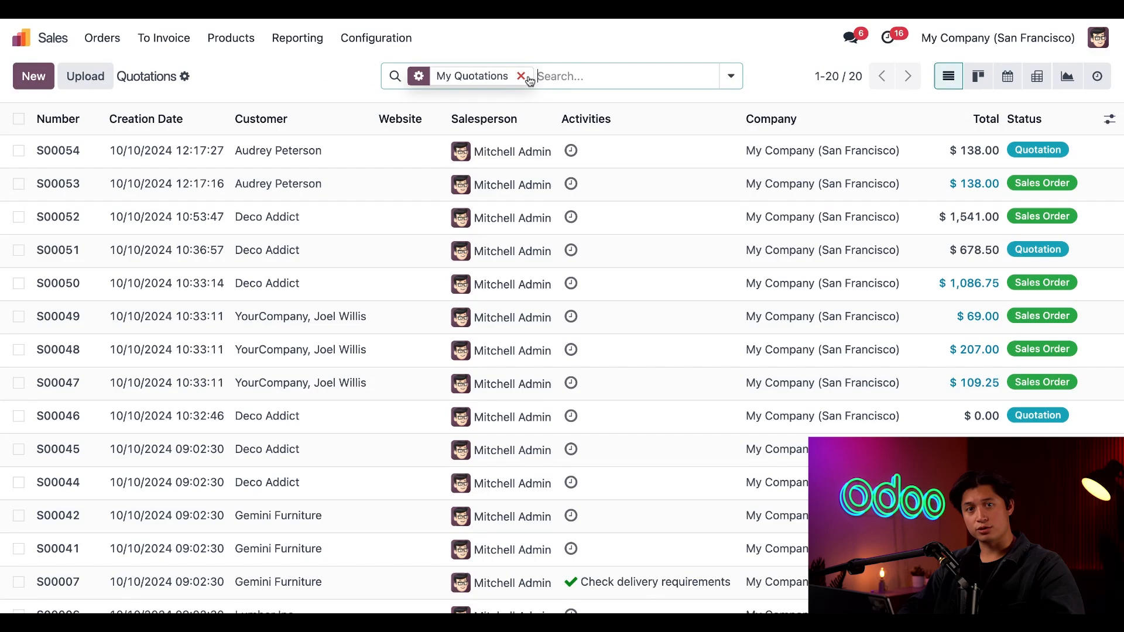
Step: Clear the My Quotations filter to list all 54 quotations, briefly previewing Kanban view
left_click(521, 76)
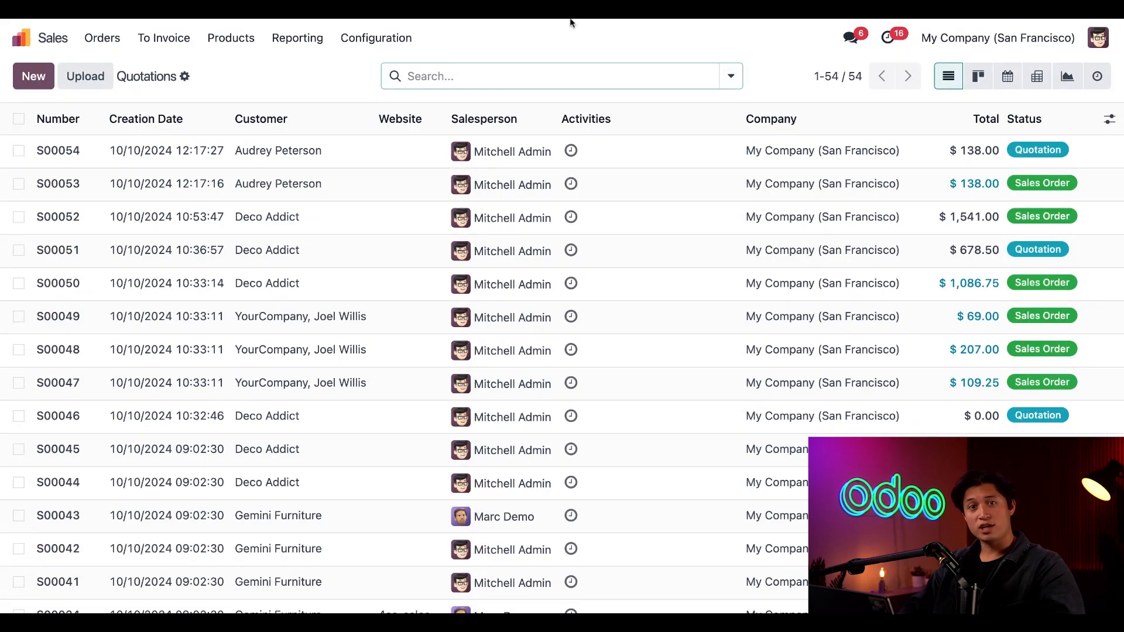
left_click(977, 76)
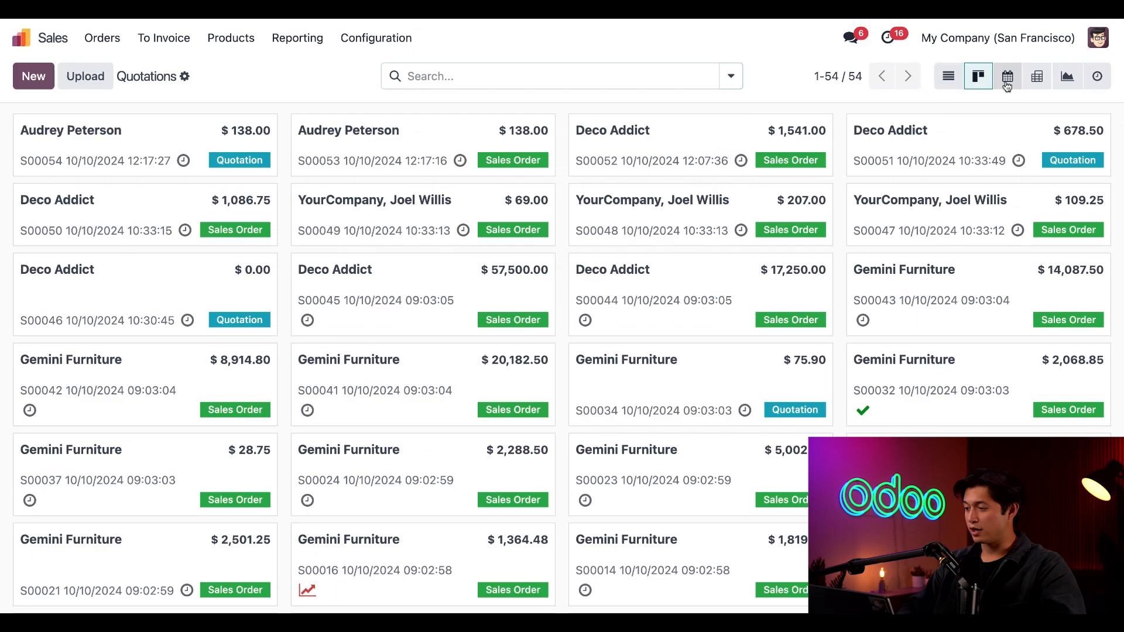
left_click(948, 77)
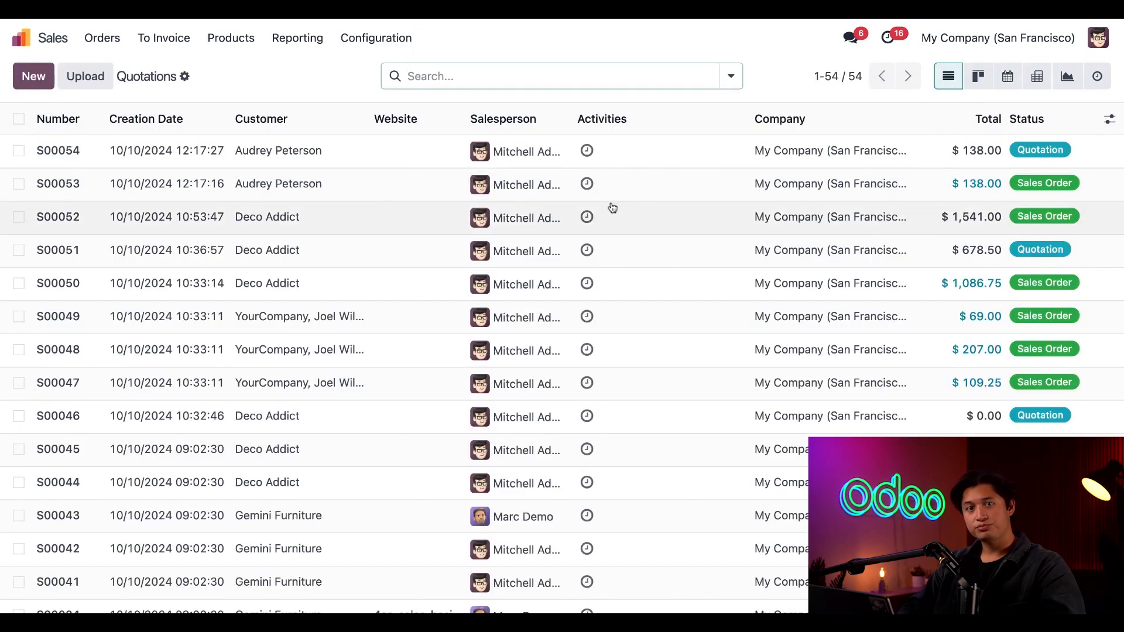
left_click(376, 38)
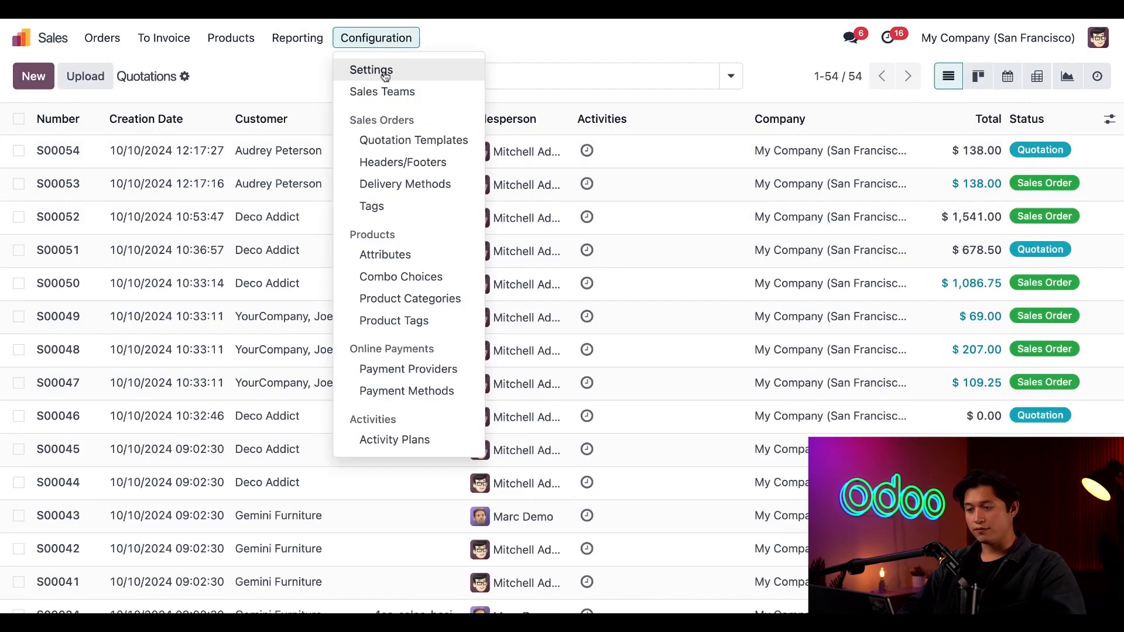
Step: Open Sales settings and scroll through the product catalog, pricing, and quotations and orders options
left_click(371, 70)
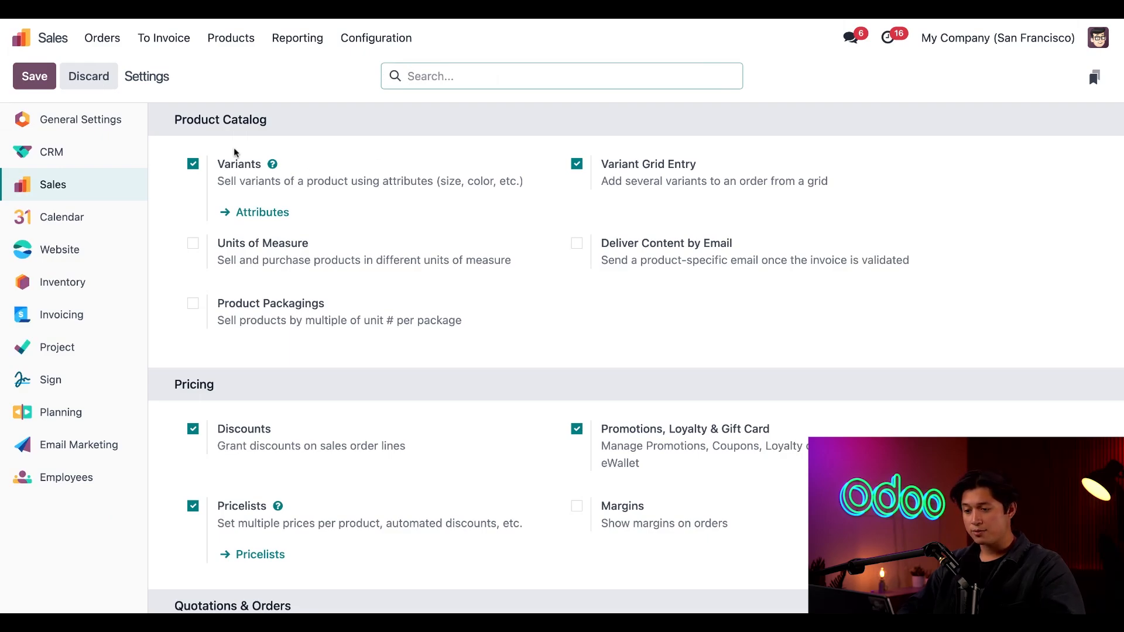
scroll("down", 3)
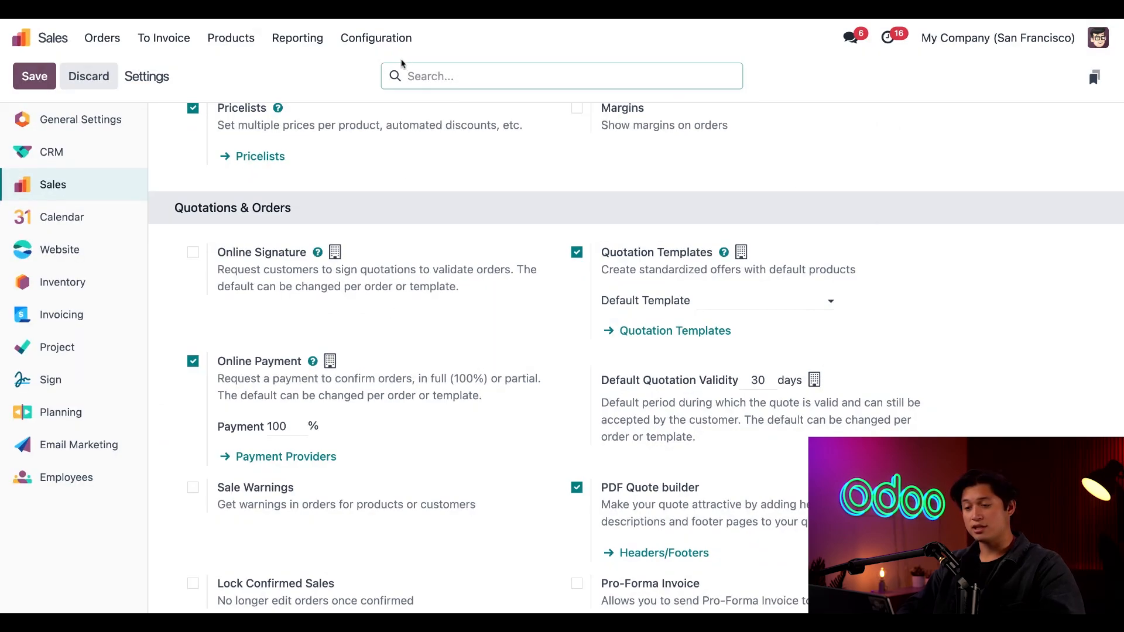
Step: Open the Reporting menu listing sales, salespersons, products and customers reports
left_click(376, 37)
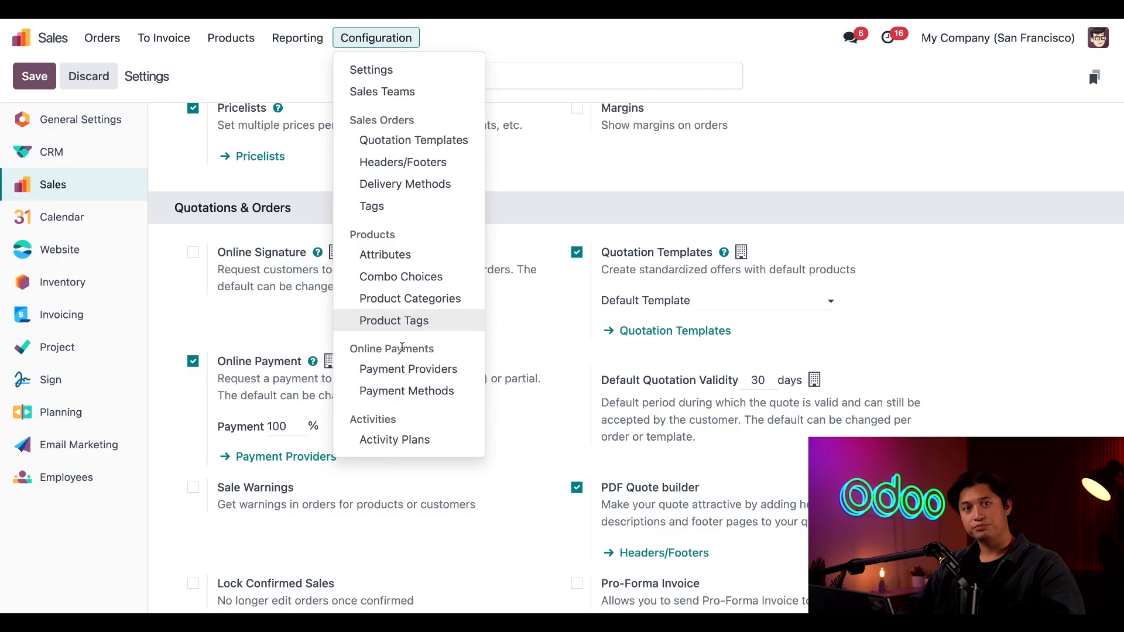
left_click(297, 38)
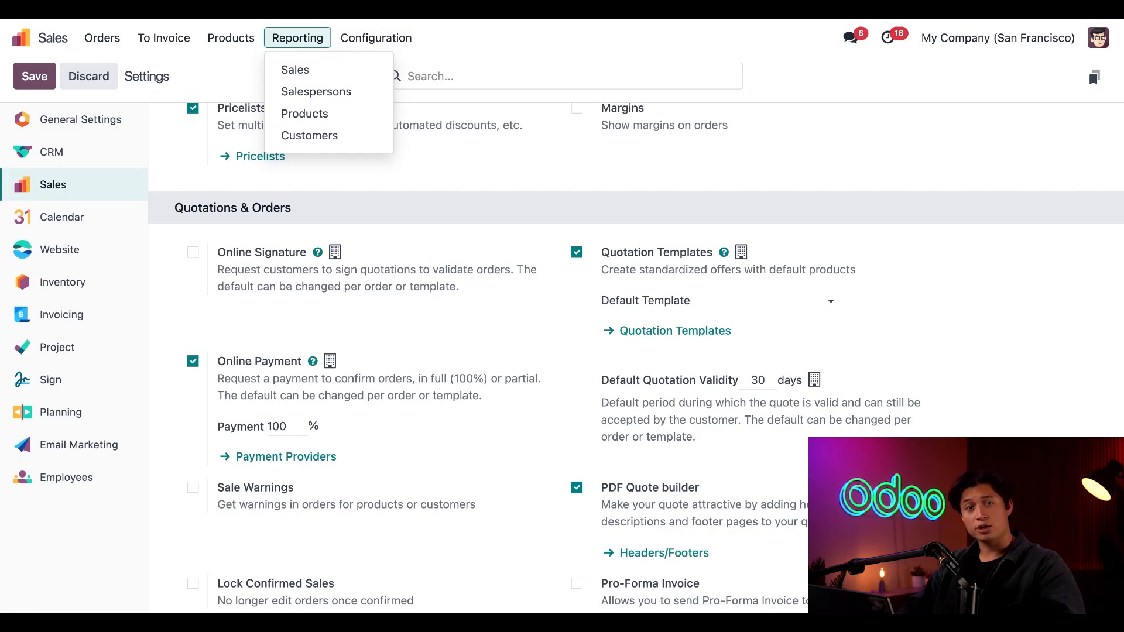
Step: Open Products > Products to show the 61 sellable products as cards
left_click(231, 38)
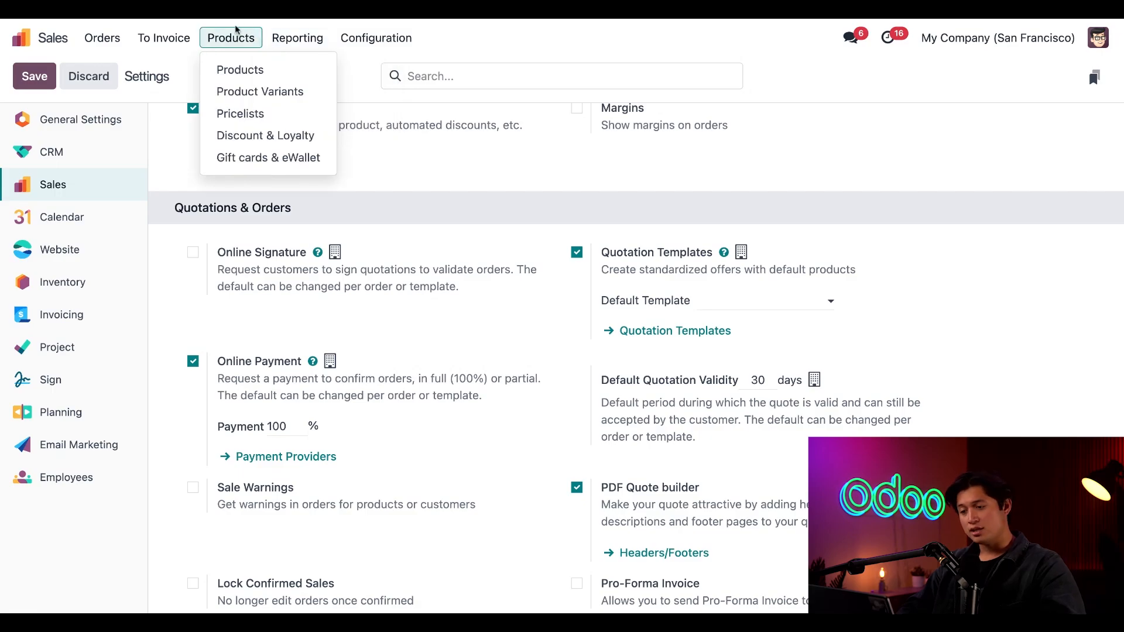
left_click(240, 70)
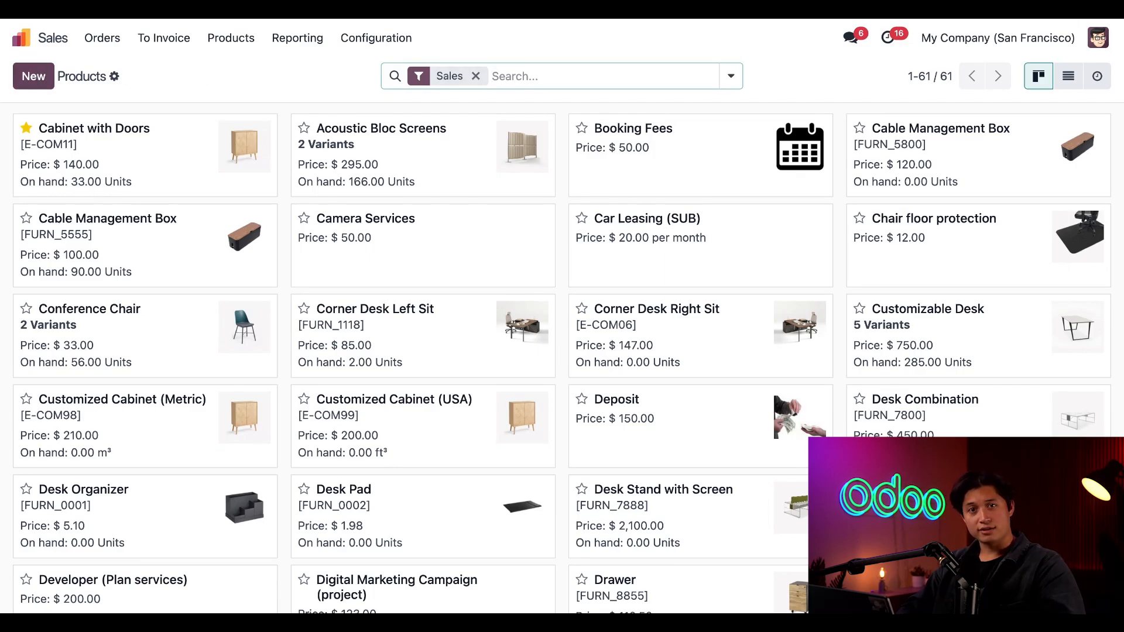
Step: Open the Cabinet with Doors product form, priced $140.00 with 33 units on hand
left_click(100, 128)
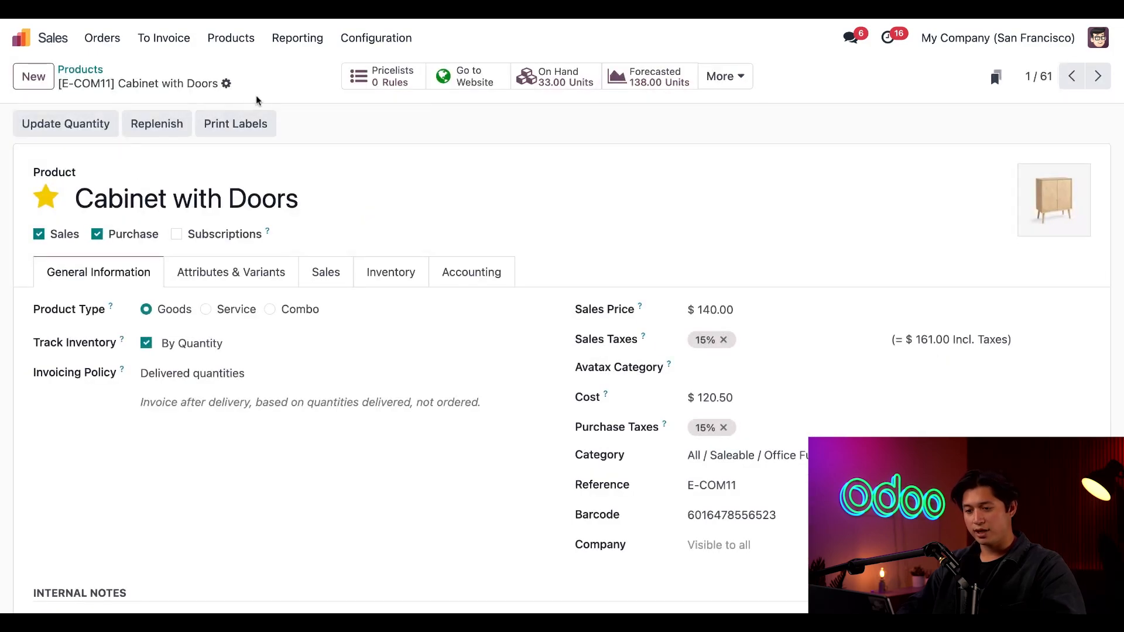
mouse_move(320, 147)
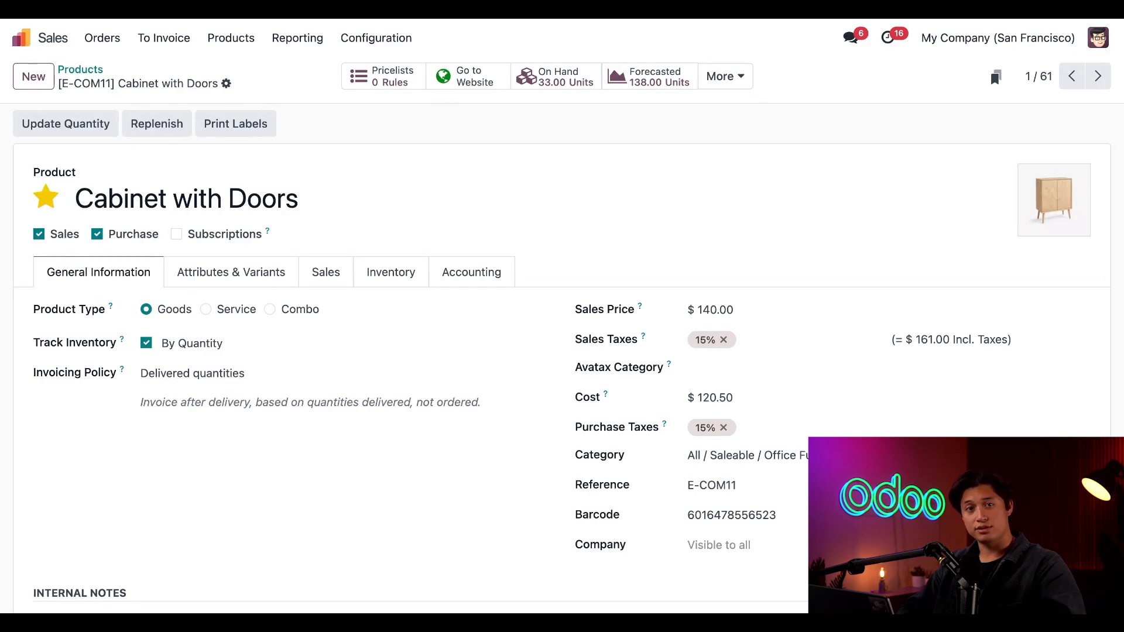
left_click(230, 38)
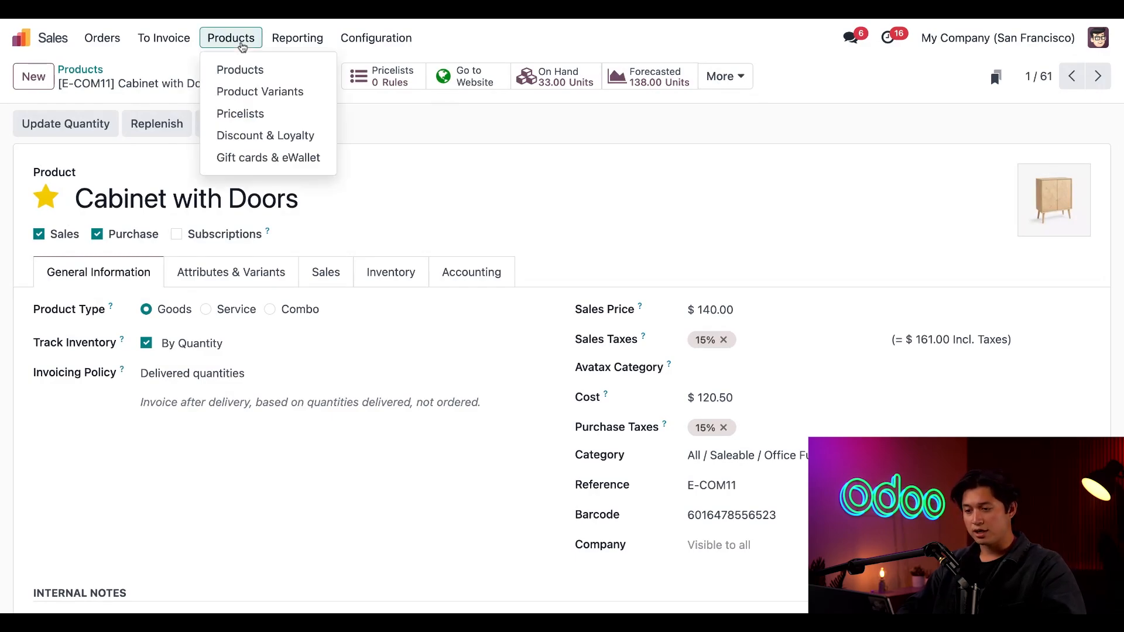
mouse_move(240, 70)
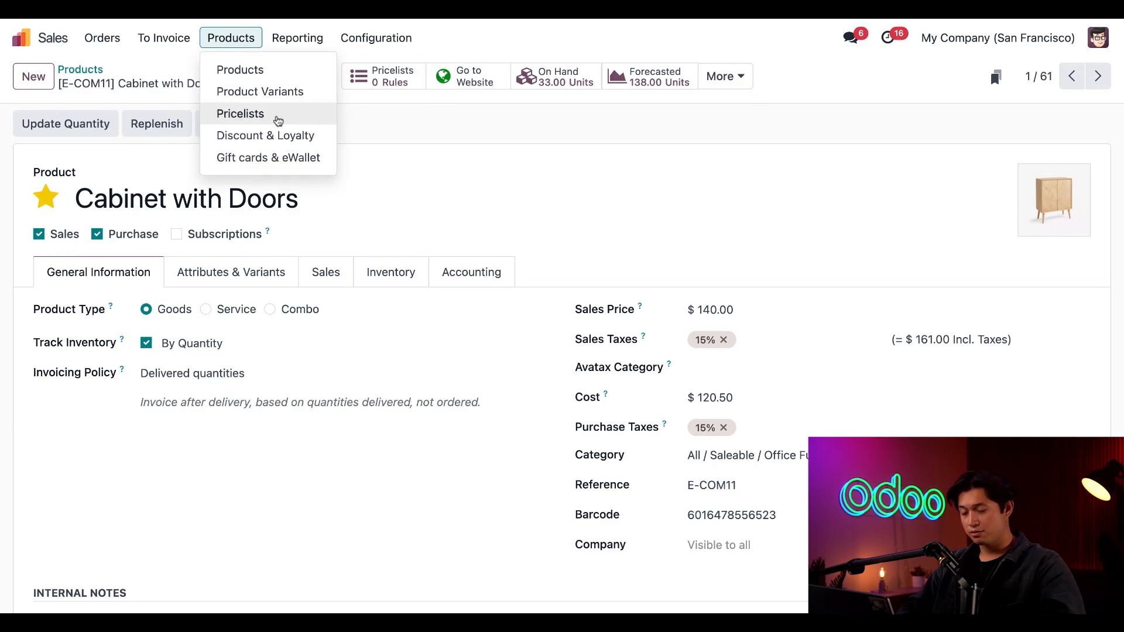
mouse_move(284, 161)
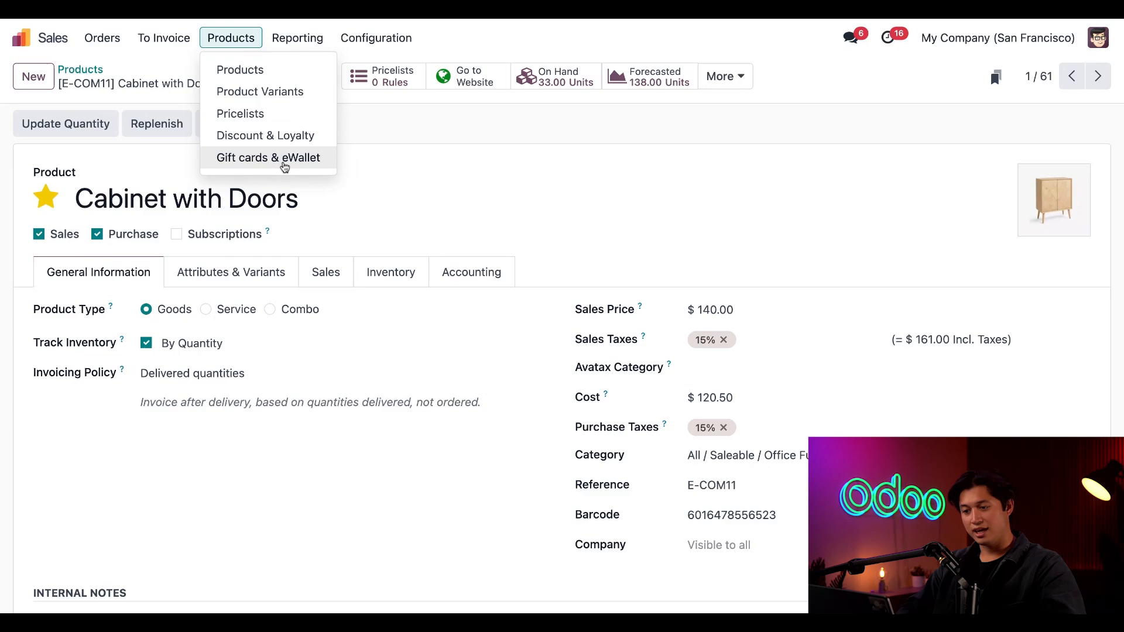
mouse_move(285, 166)
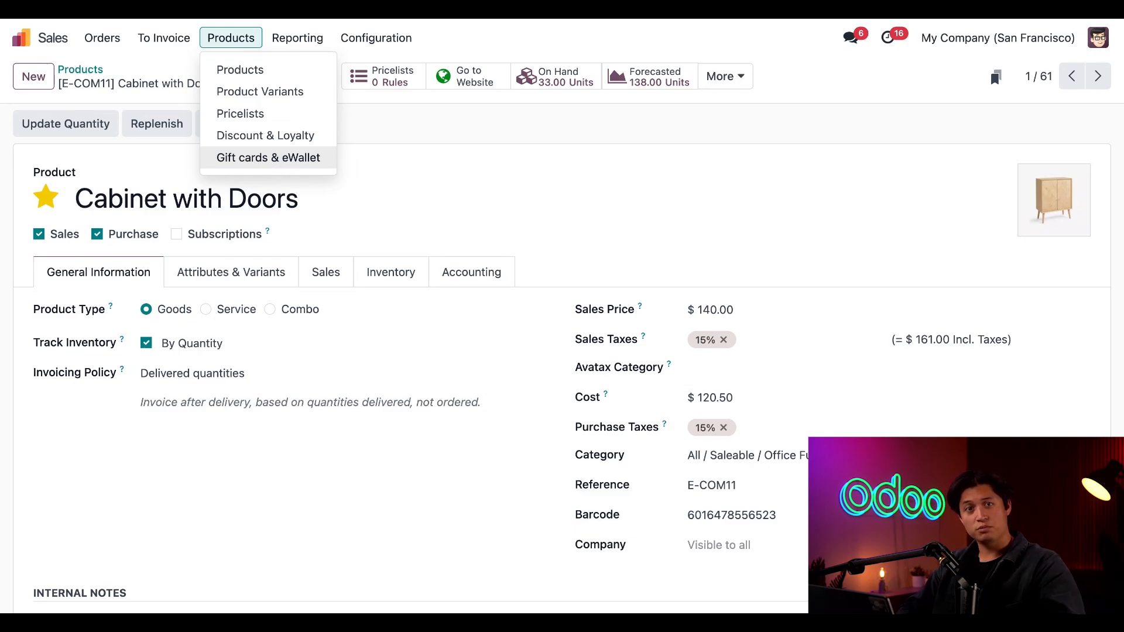
mouse_move(240, 70)
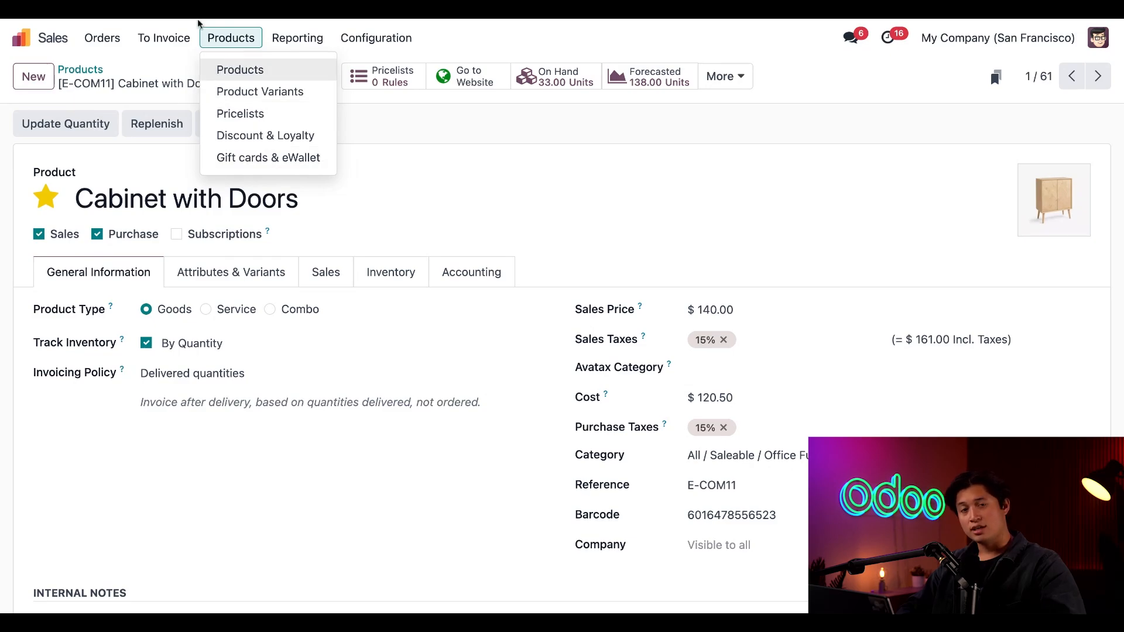
Step: Open the To Invoice menu showing Orders to Invoice and Orders to Upsell
left_click(163, 38)
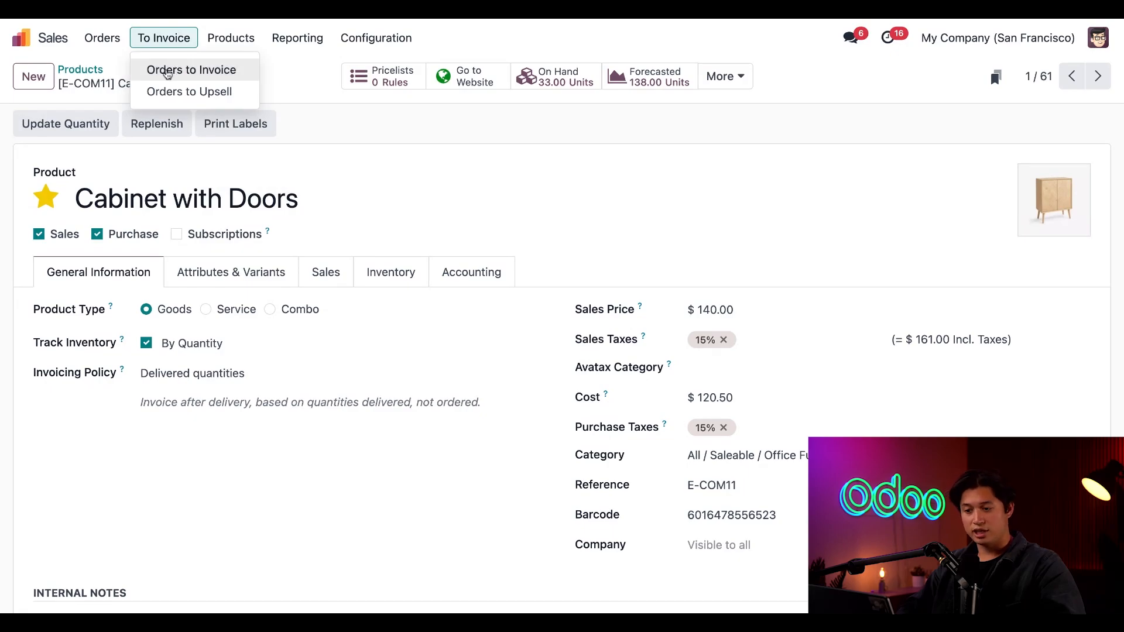
mouse_move(196, 54)
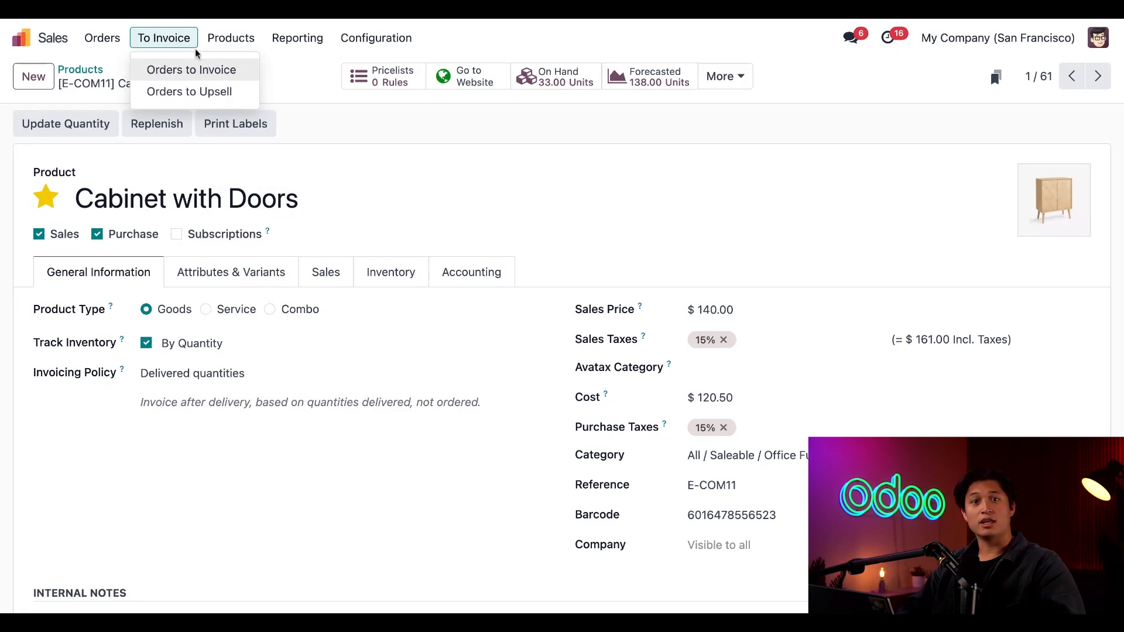
mouse_move(189, 92)
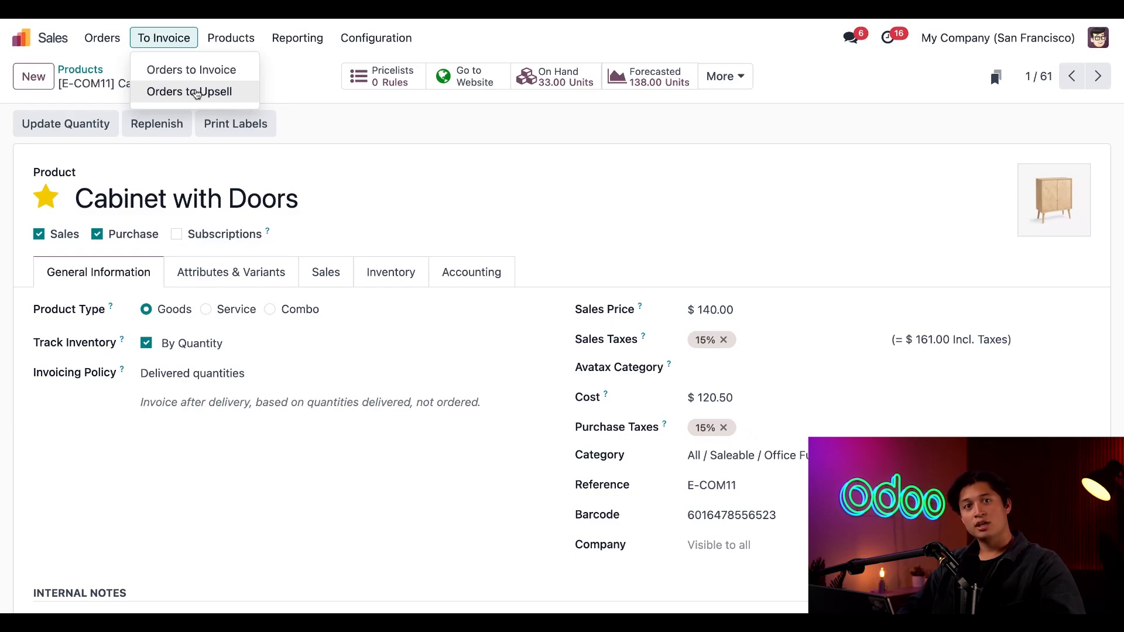
Step: Open the Orders menu listing Quotations, Orders, Sales Teams and Customers
left_click(102, 37)
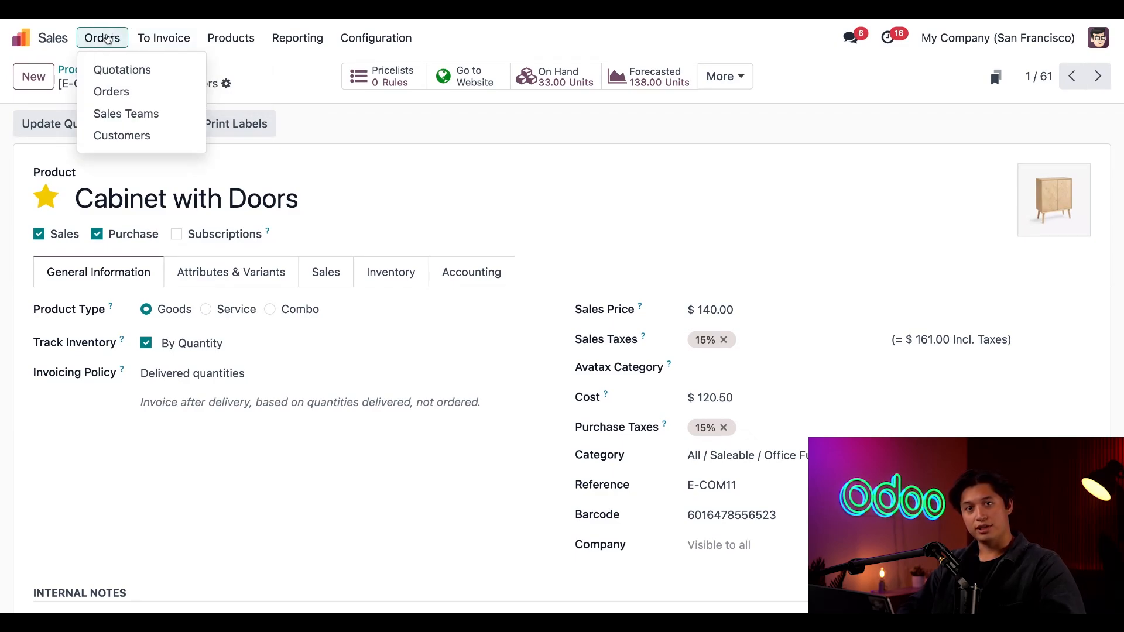
mouse_move(122, 69)
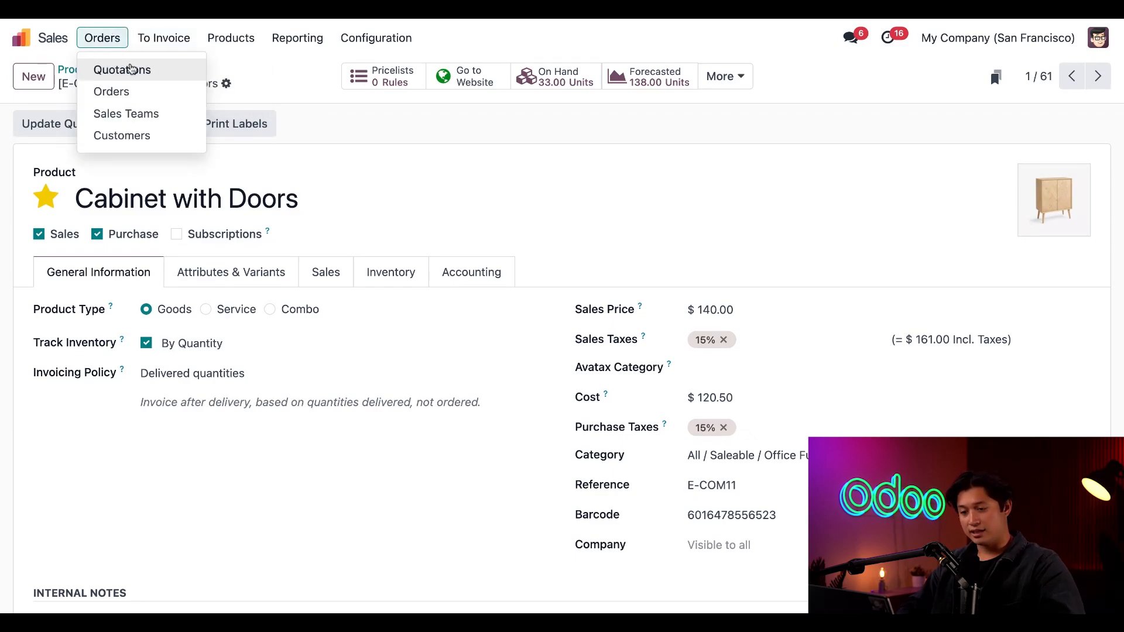
mouse_move(121, 135)
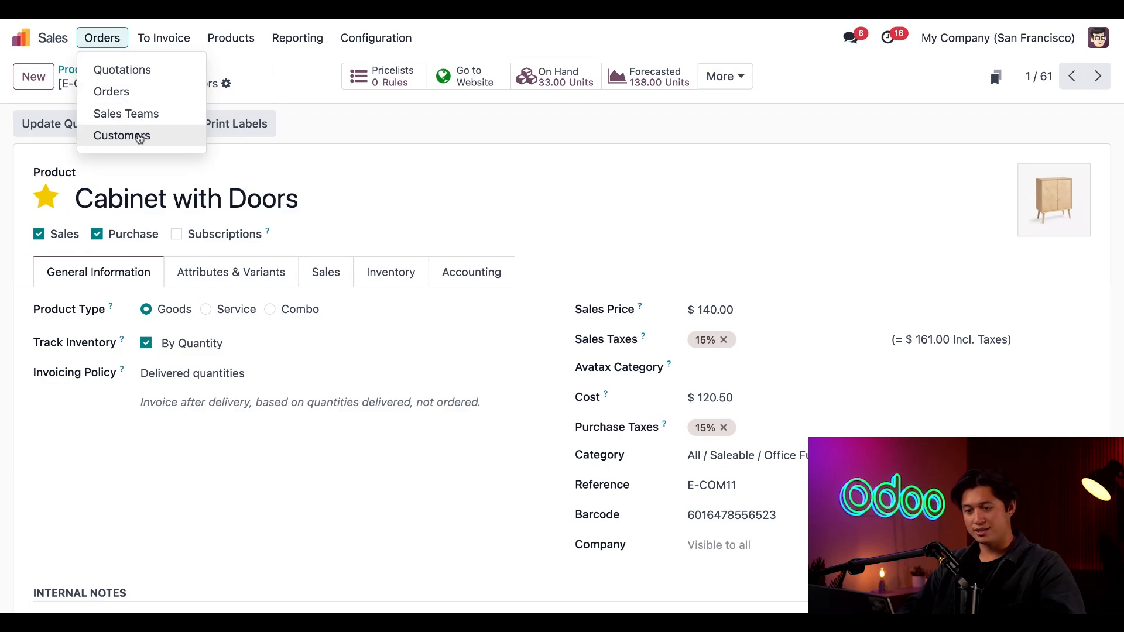